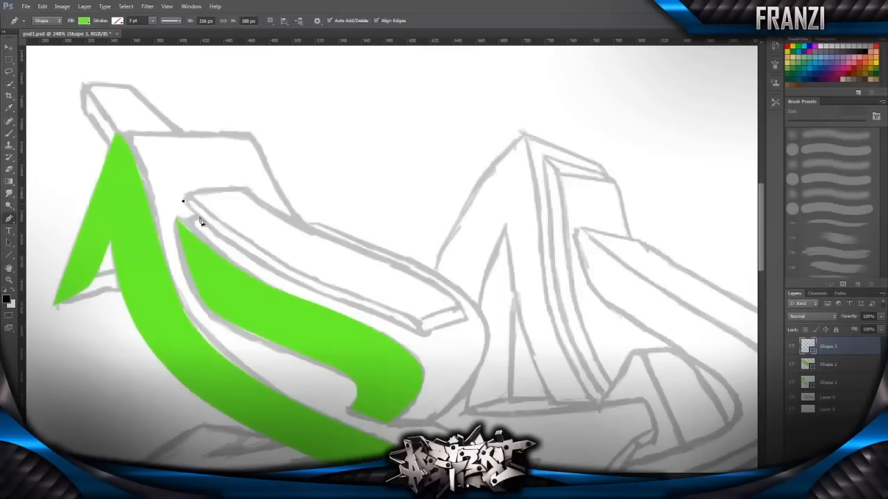
Trace a curved green vector shape over the first letters of the graffiti sketch
{"action": "left_click_drag", "start_coordinate": [183, 201], "coordinate": [422, 333]}
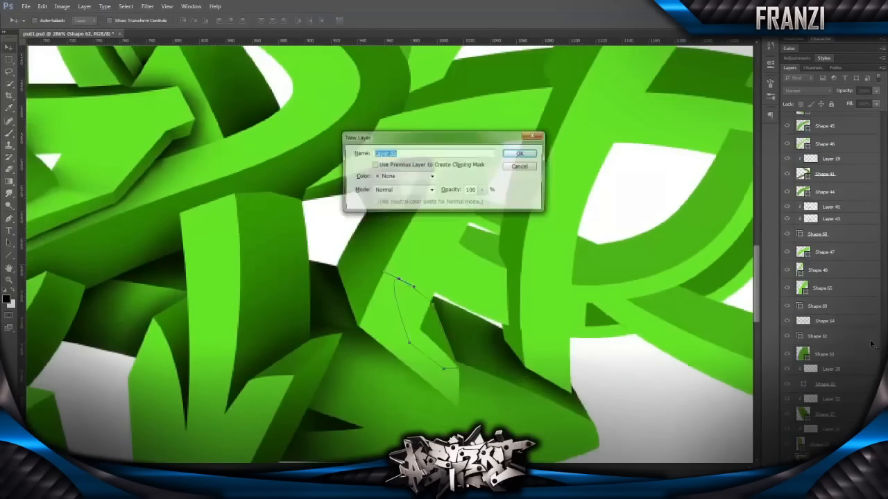
Confirm the New Layer dialog, leading to the shape-layer eraser error
{"action": "left_click", "coordinate": [520, 153]}
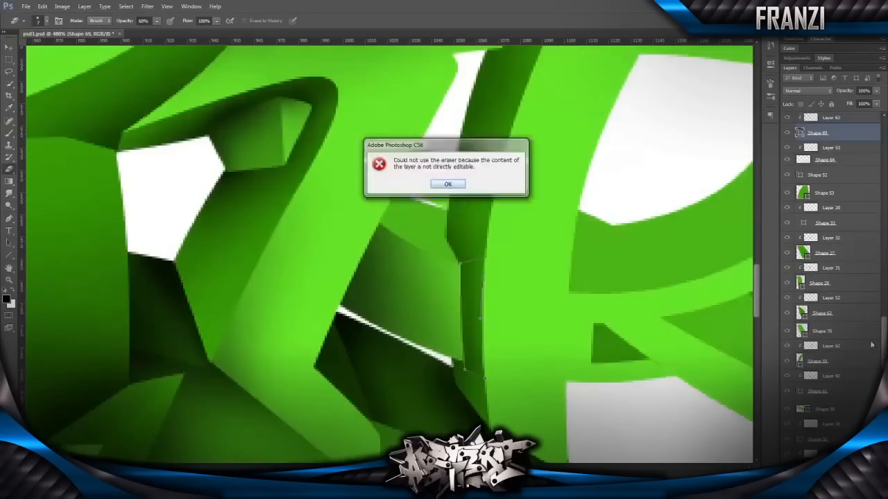
Dismiss the eraser error and paint soft gray shading clipped onto the lettering shape
{"action": "left_click", "coordinate": [448, 184]}
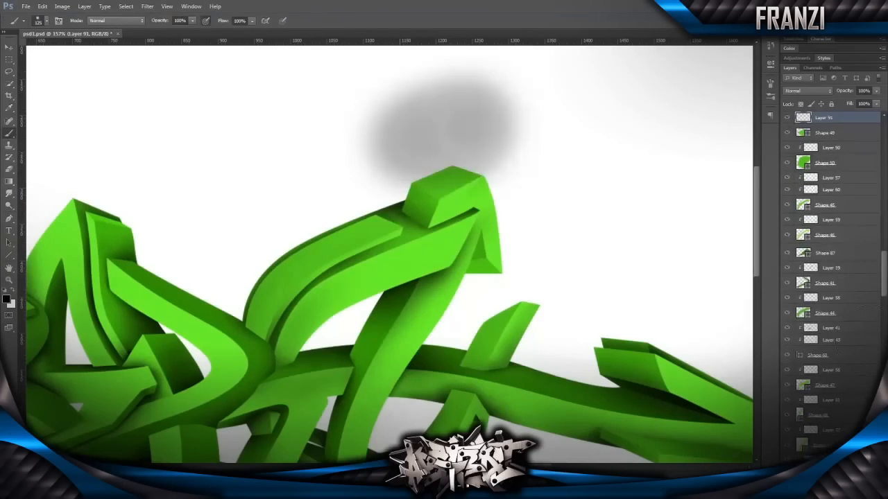
{"action": "left_click", "coordinate": [43, 7]}
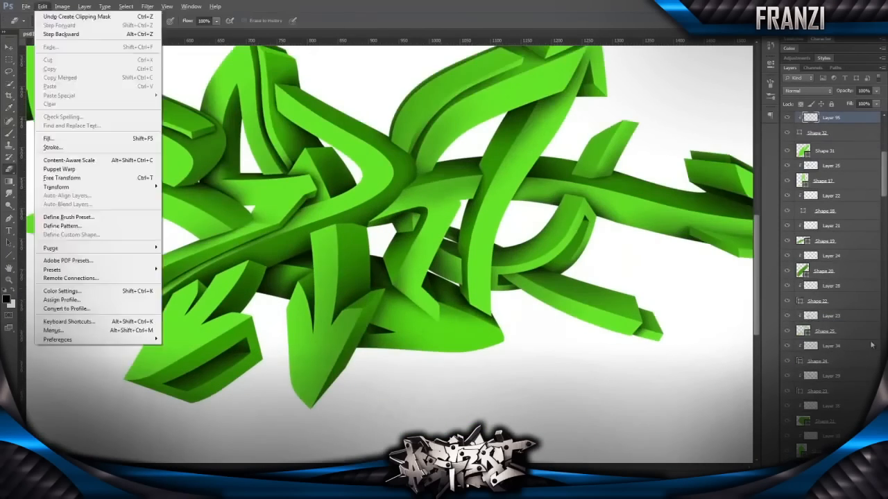